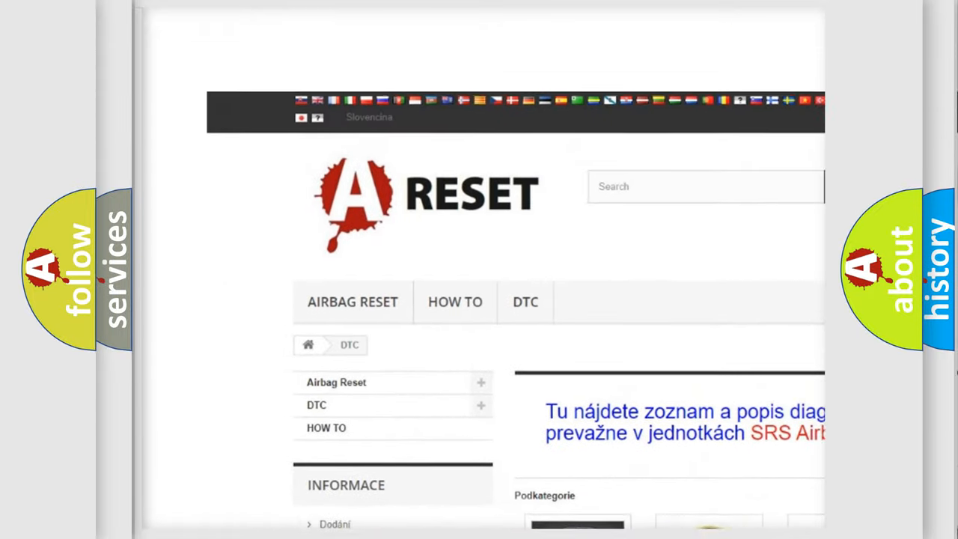
# Scroll down the airbagreset.sk DTC page to reach the Ford trouble code list.
pyautogui.scroll(-3)
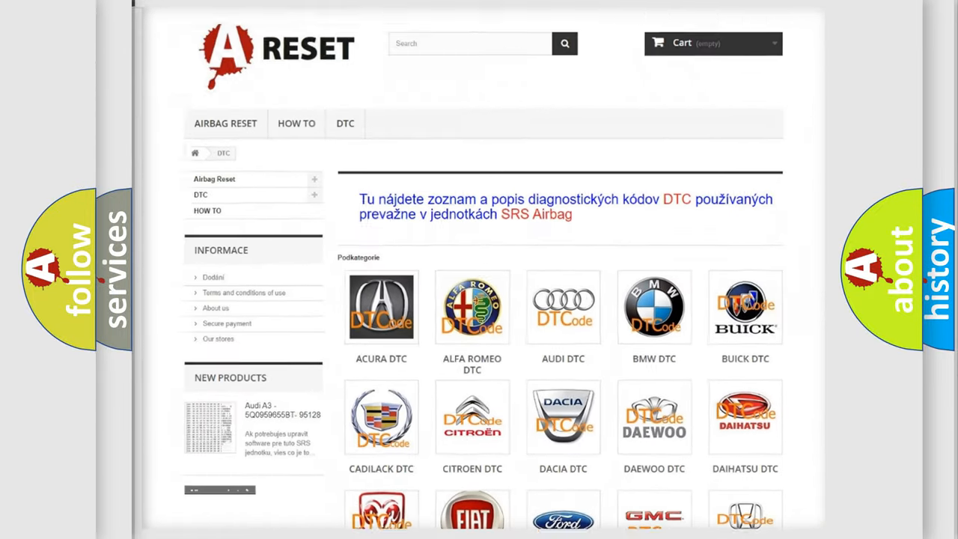
pyautogui.scroll(-3)
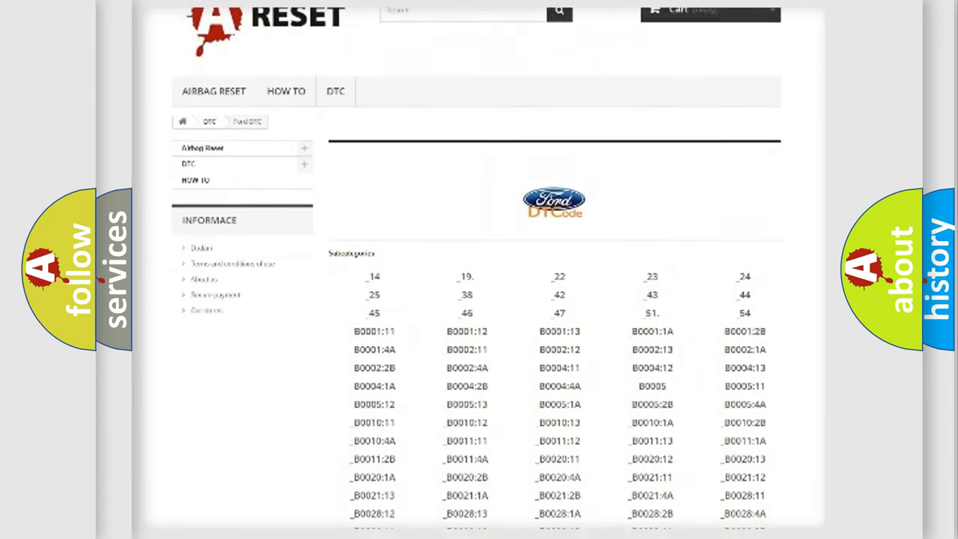
pyautogui.scroll(-3)
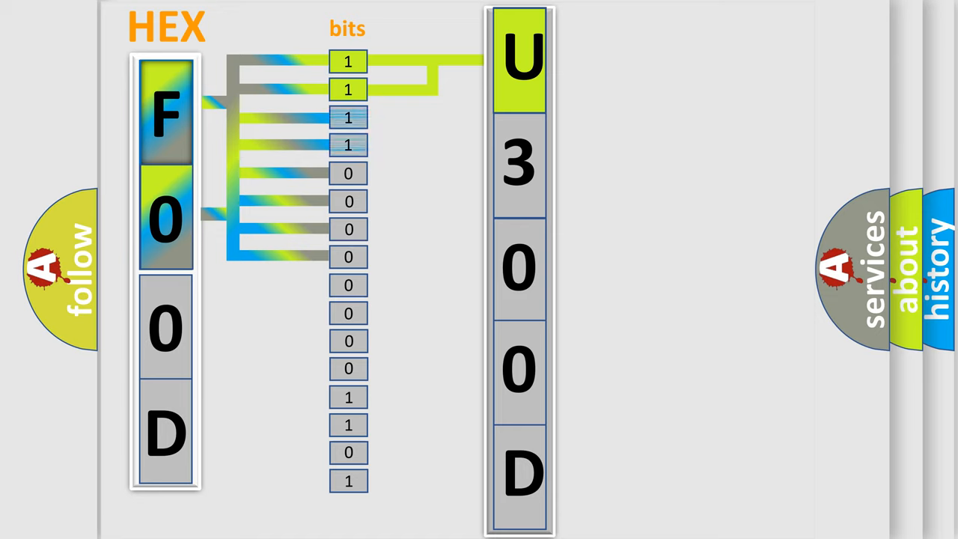
# Play the slide animation converting hex F00D bits into the code U300D.
pyautogui.click(520, 164)
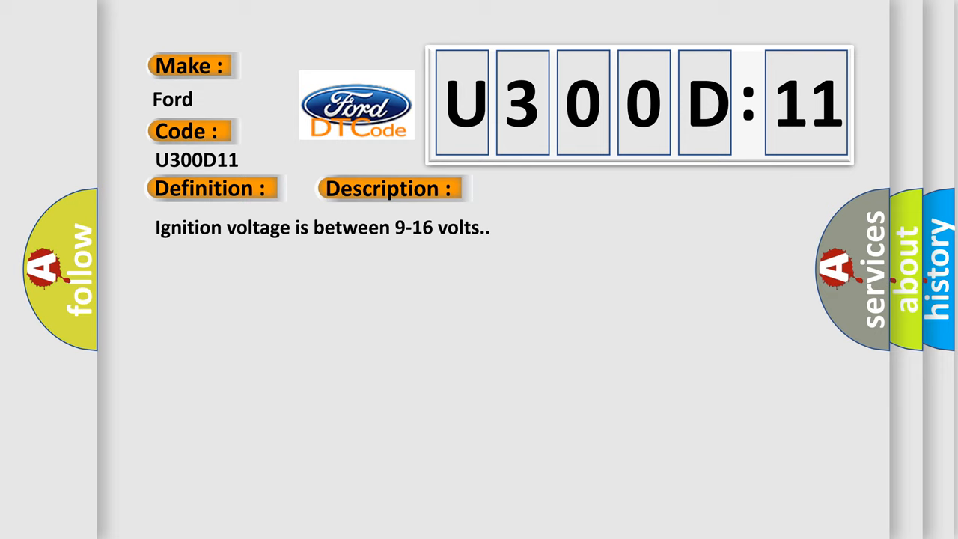
# Advance to the U300D11 card showing its definition, description and roof rail module cause.
pyautogui.click(548, 188)
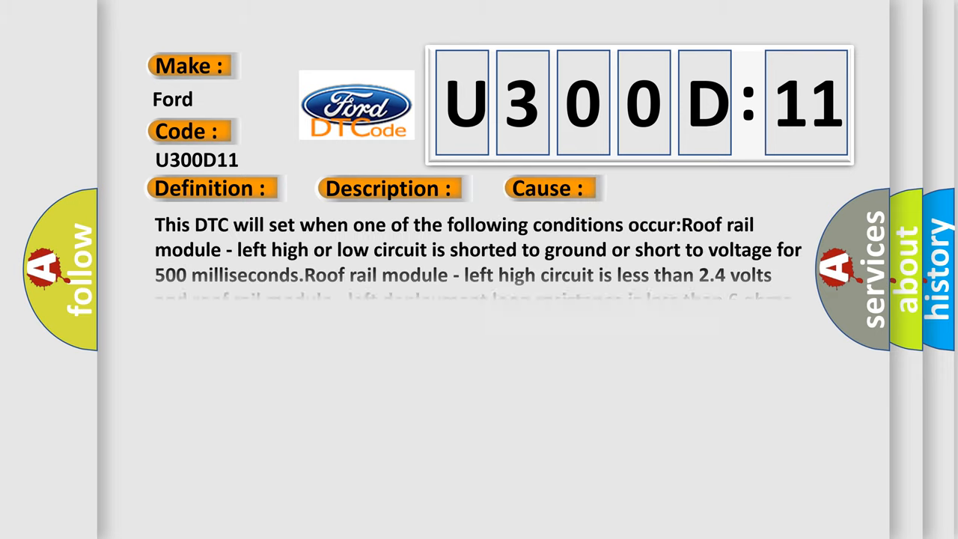